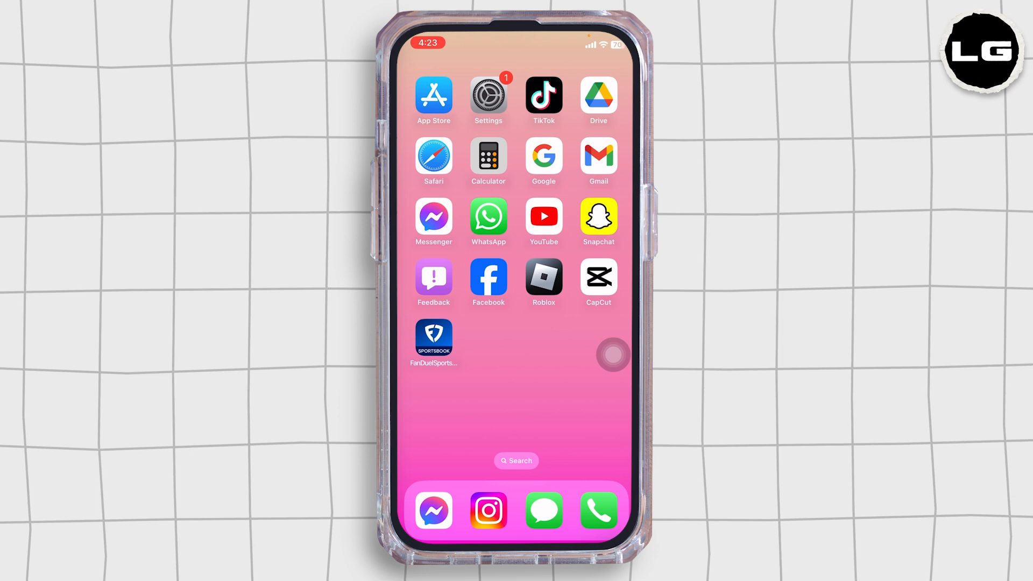
Visit the Wi-Fi settings, then search the App Store for 'fa' to find FanDuel apps
left_click(487, 94)
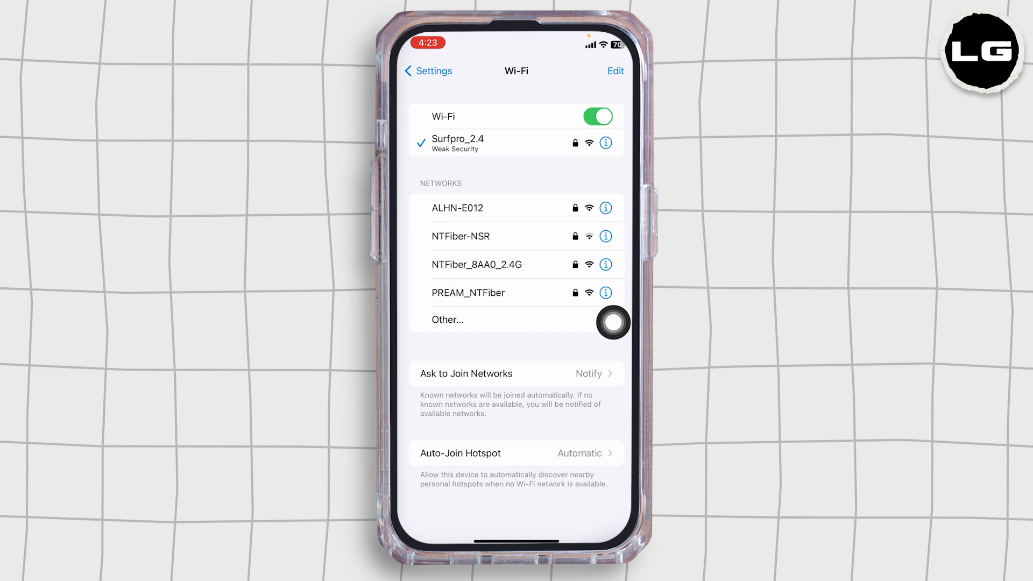
mouse_move(613, 180)
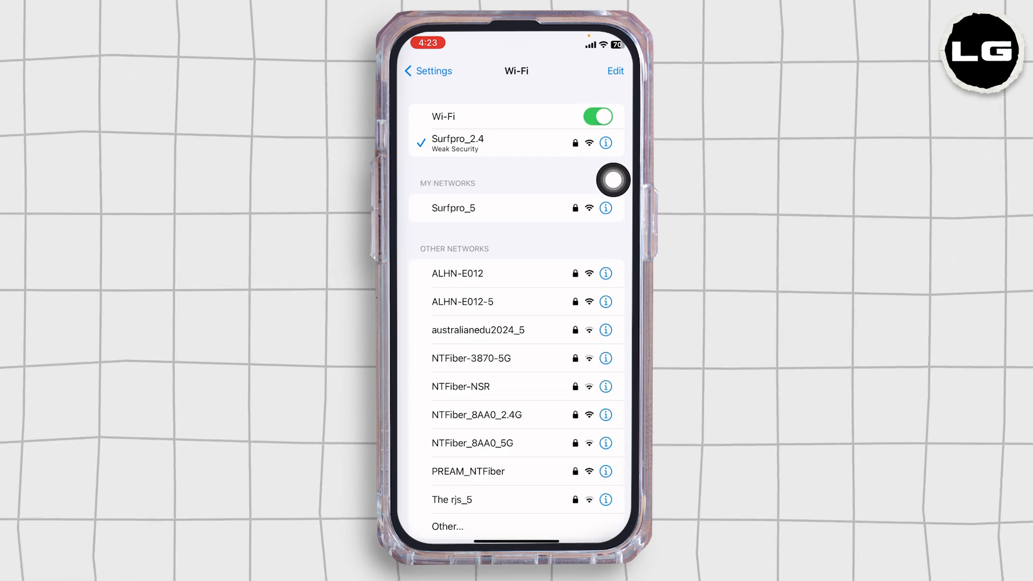
left_click(427, 71)
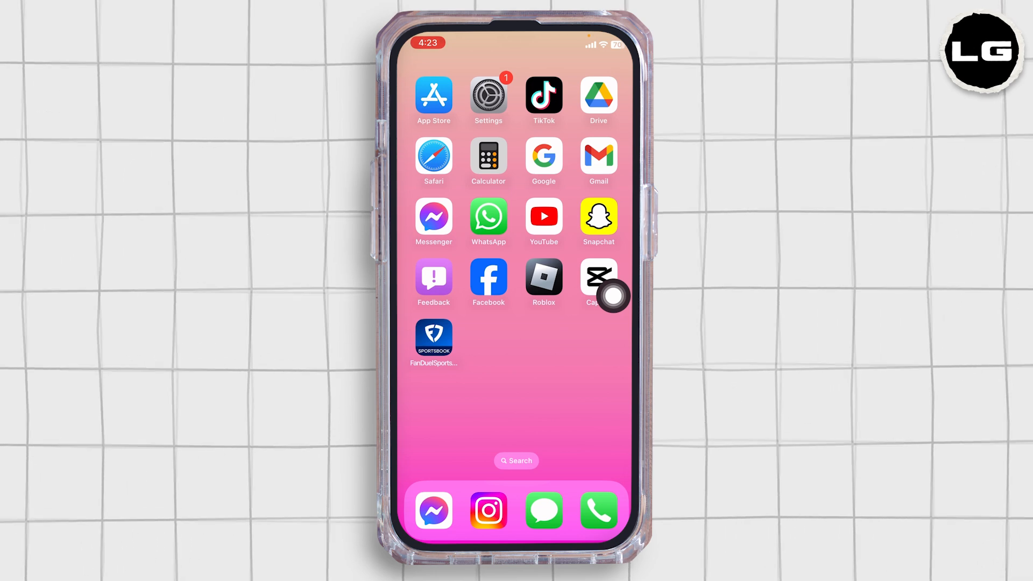
left_click(433, 96)
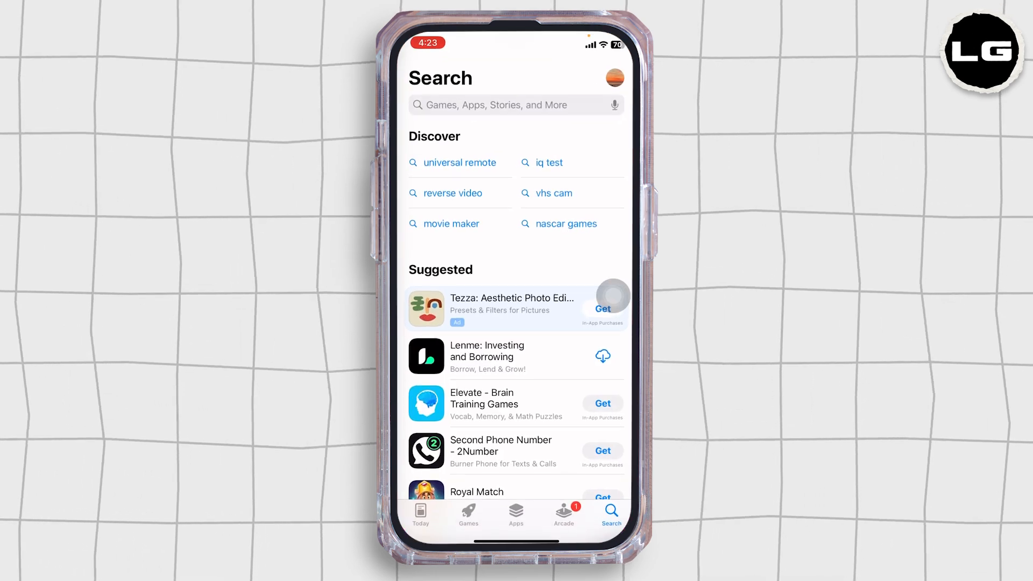
type("fa")
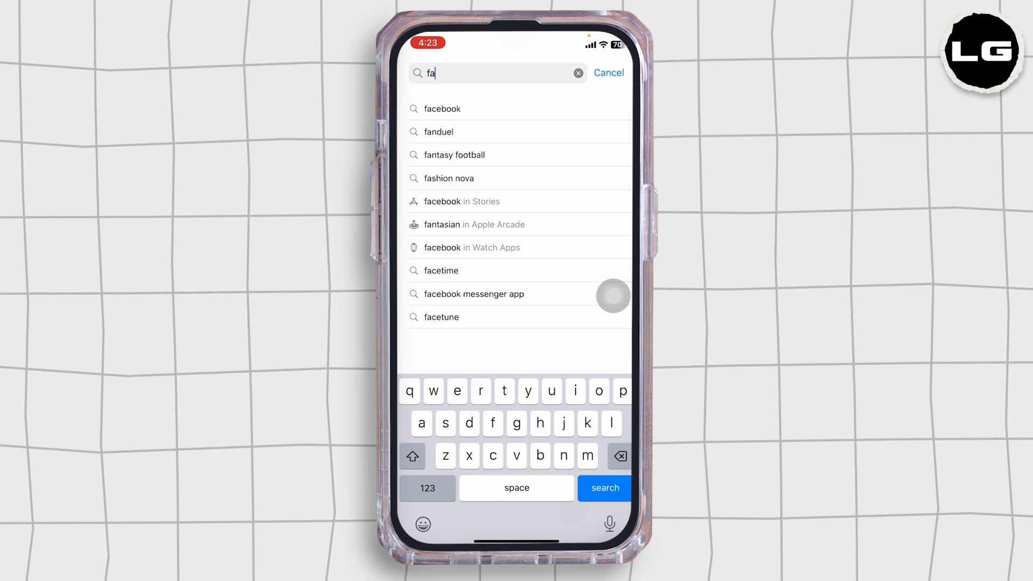
left_click(438, 132)
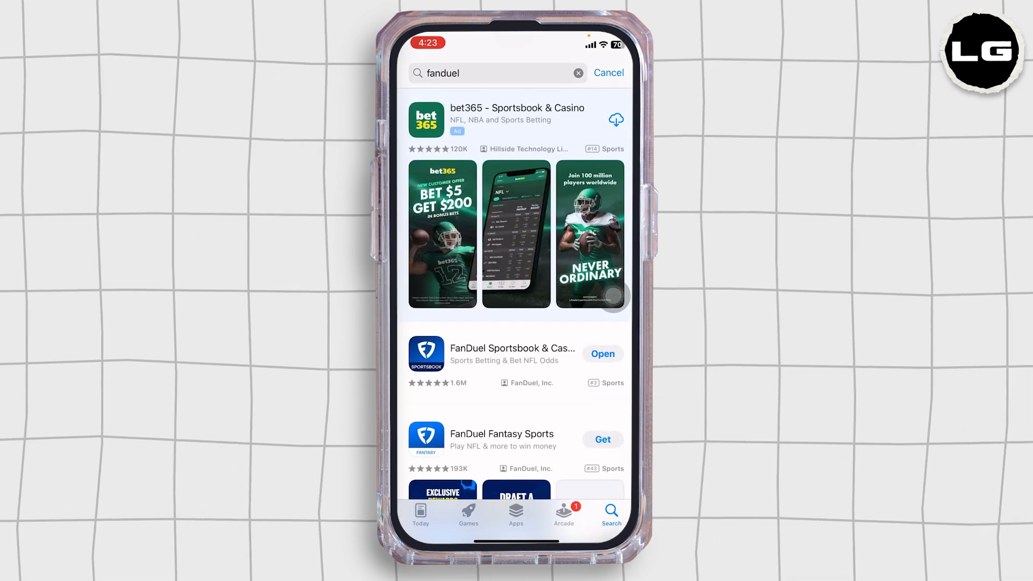
left_click(513, 355)
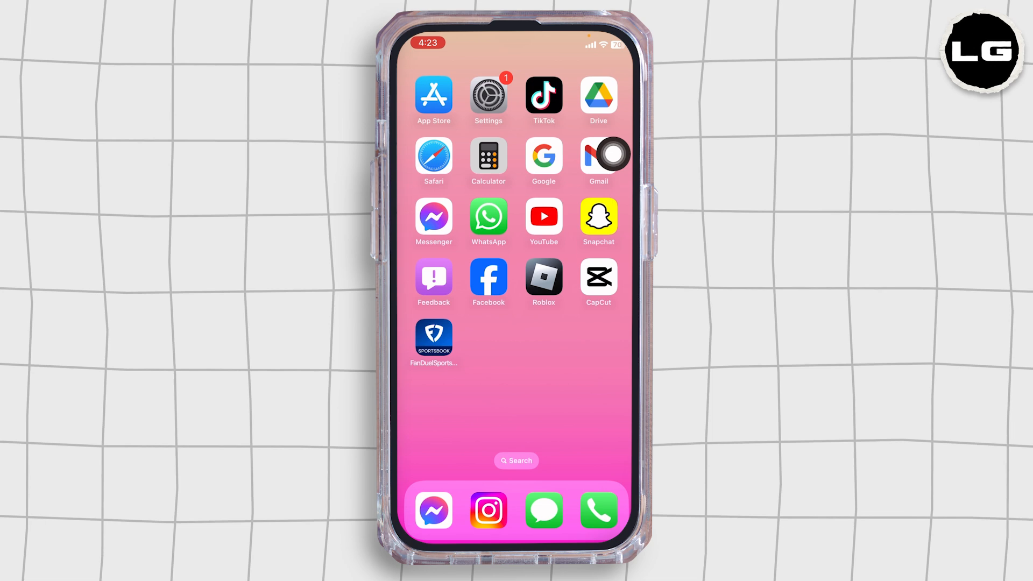
In Settings, go to General > iPhone Storage
left_click(488, 95)
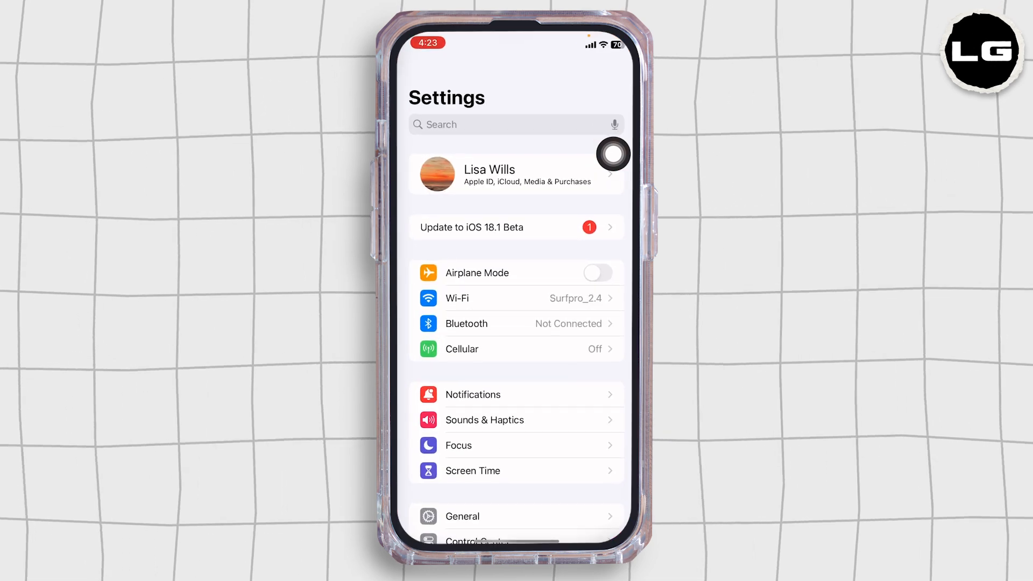
scroll("down", 3)
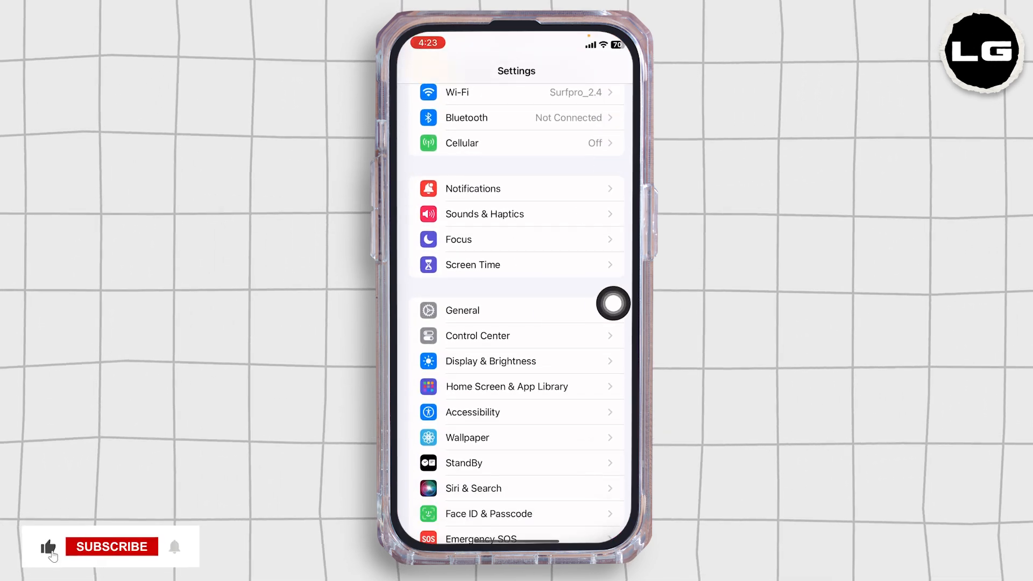
left_click(462, 311)
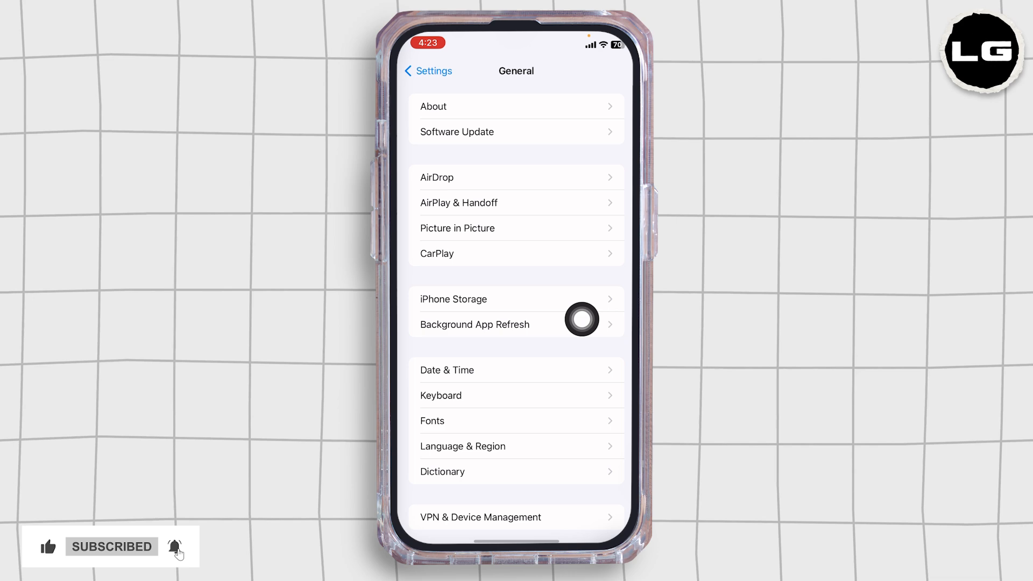
left_click(453, 299)
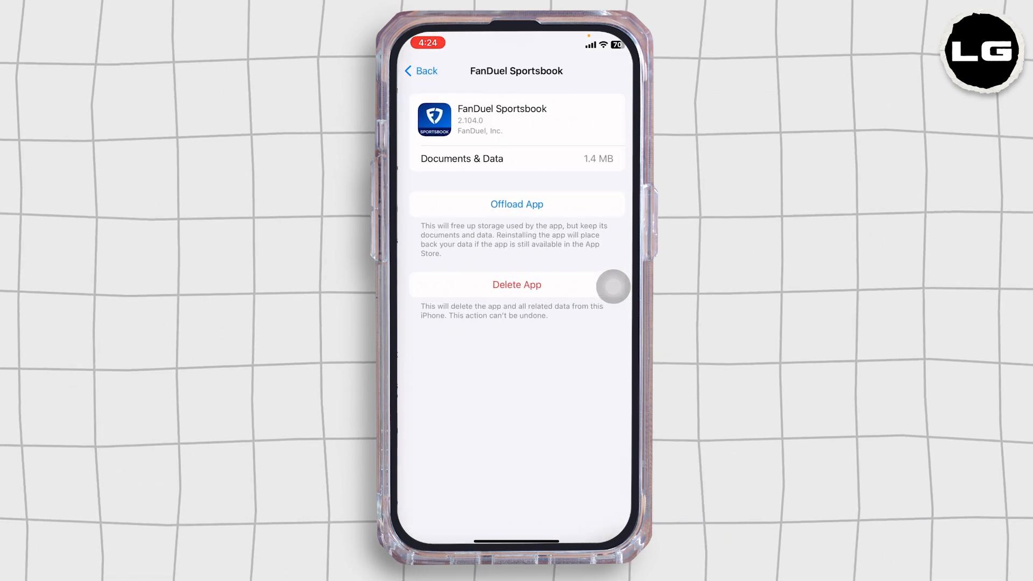
Offload FanDuel Sportsbook while keeping its data, then reinstall it
left_click(517, 204)
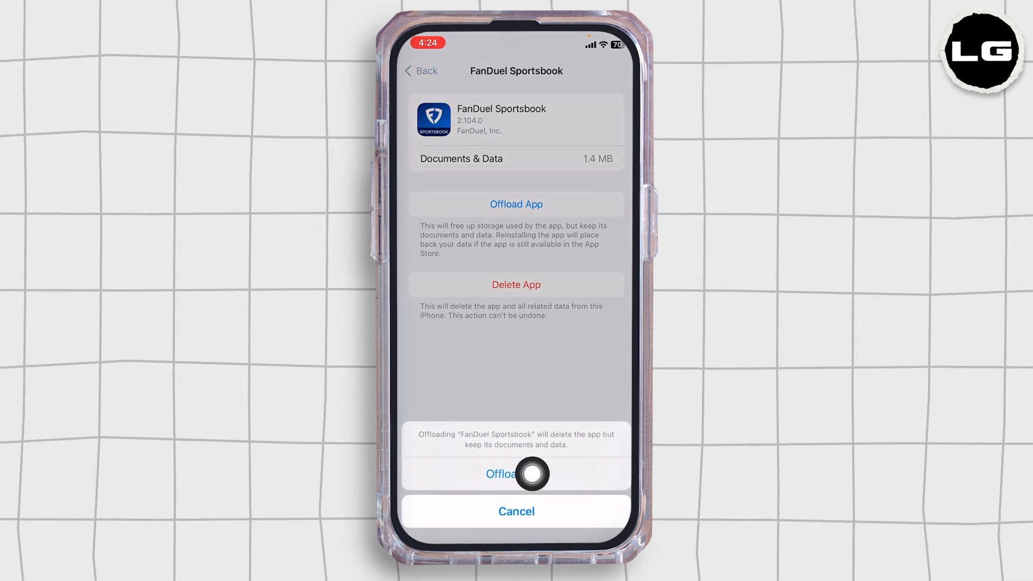
left_click(516, 474)
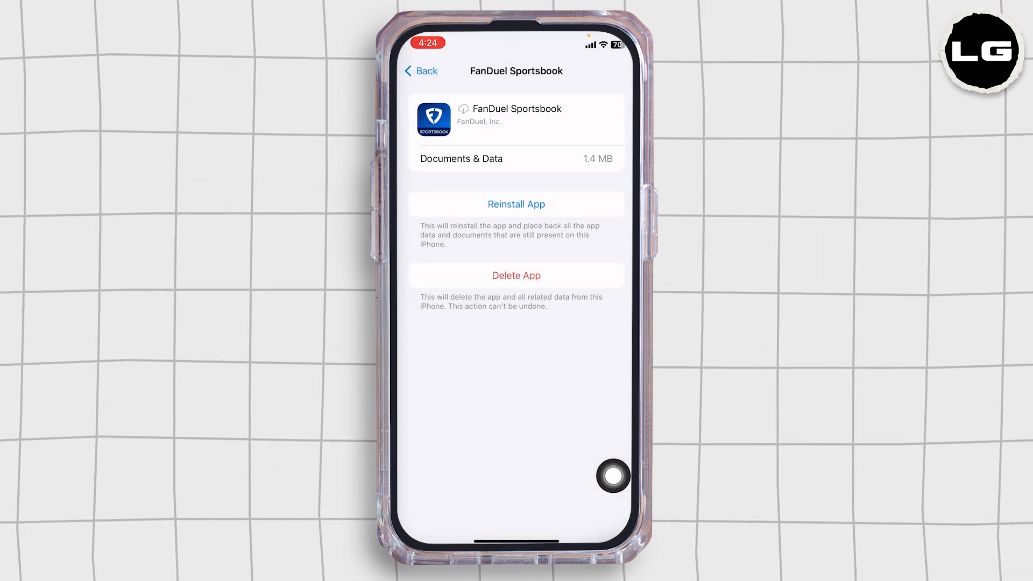
left_click(516, 203)
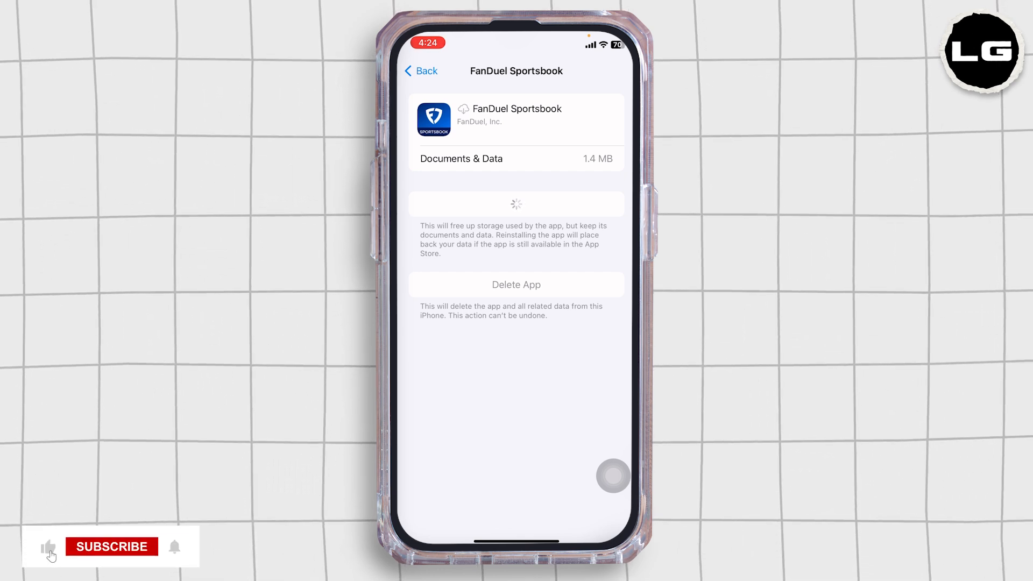
Start the FanDuel Sportsbook update on its App Store page
left_click(111, 547)
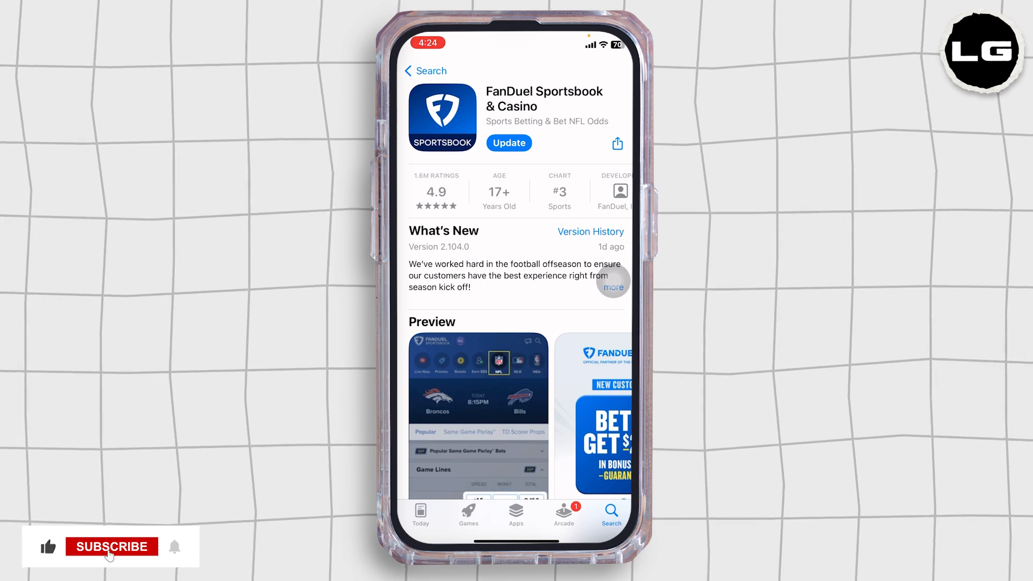
left_click(112, 547)
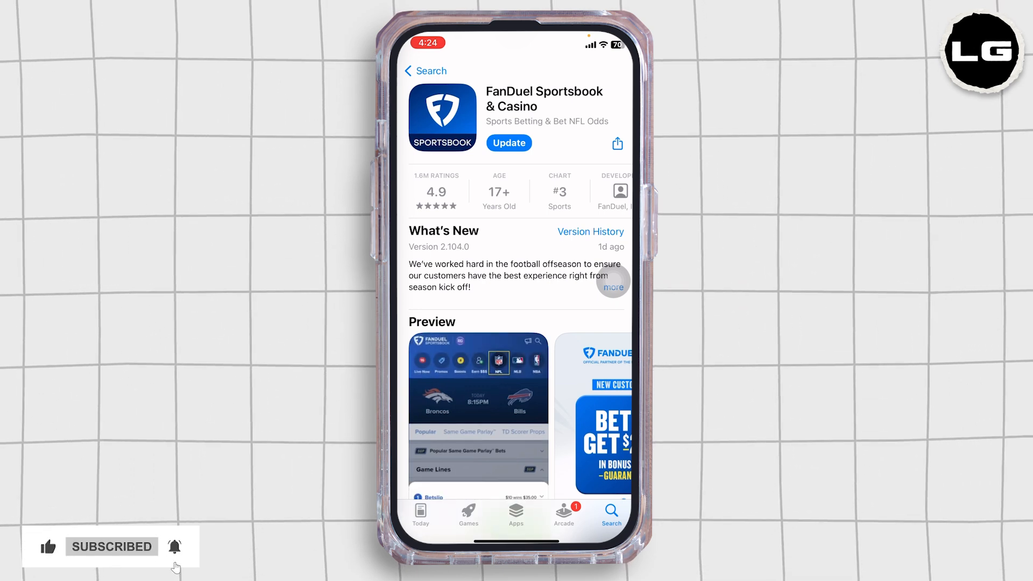
left_click(508, 143)
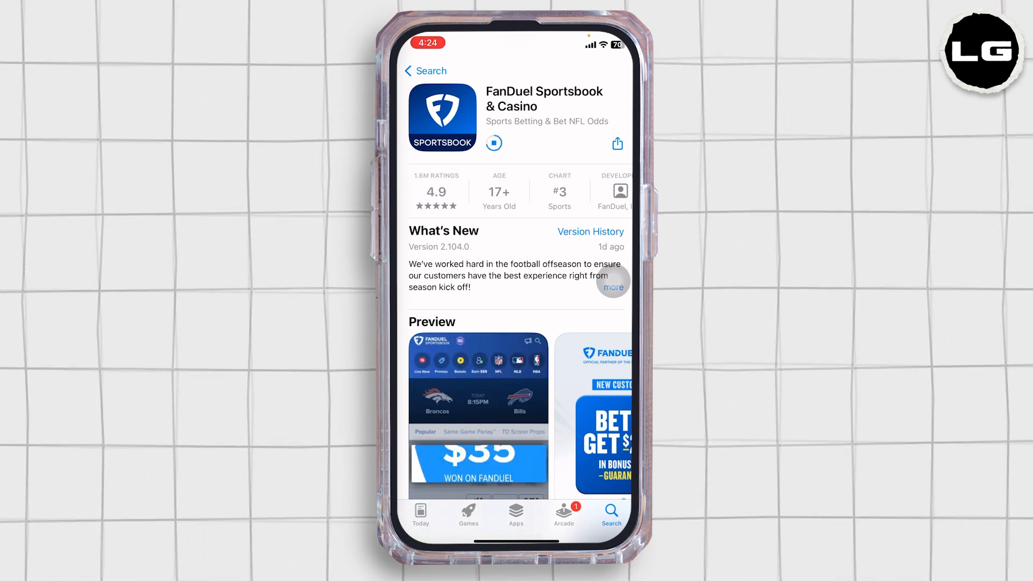